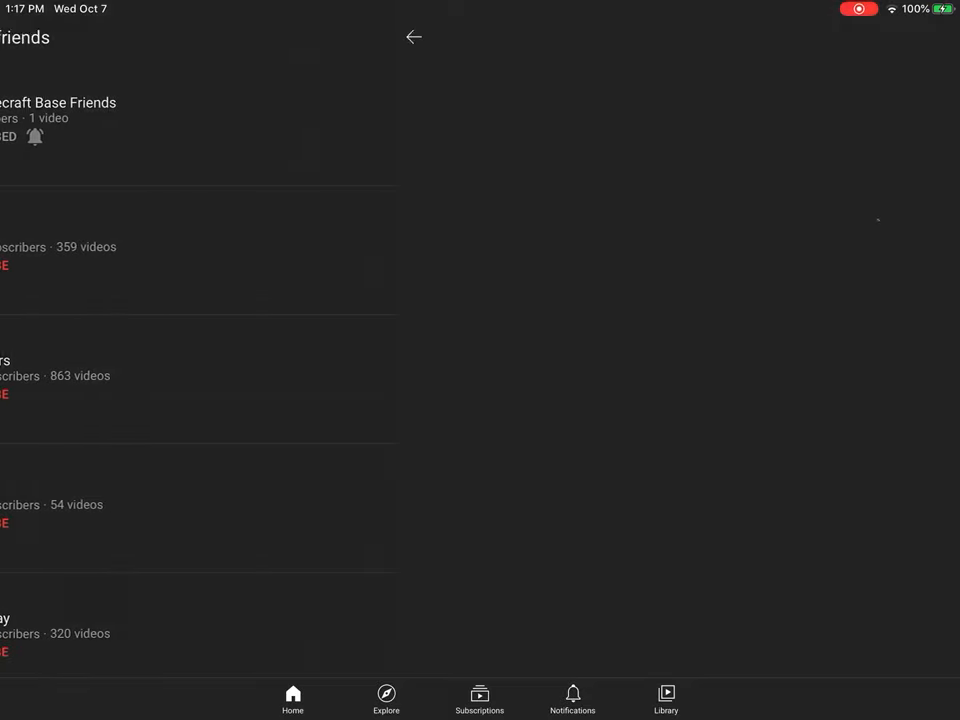
# Open The Minecraft Base Friends from subscriptions and switch to its Videos tab showing 'Our Intro'.
pyautogui.click(58, 102)
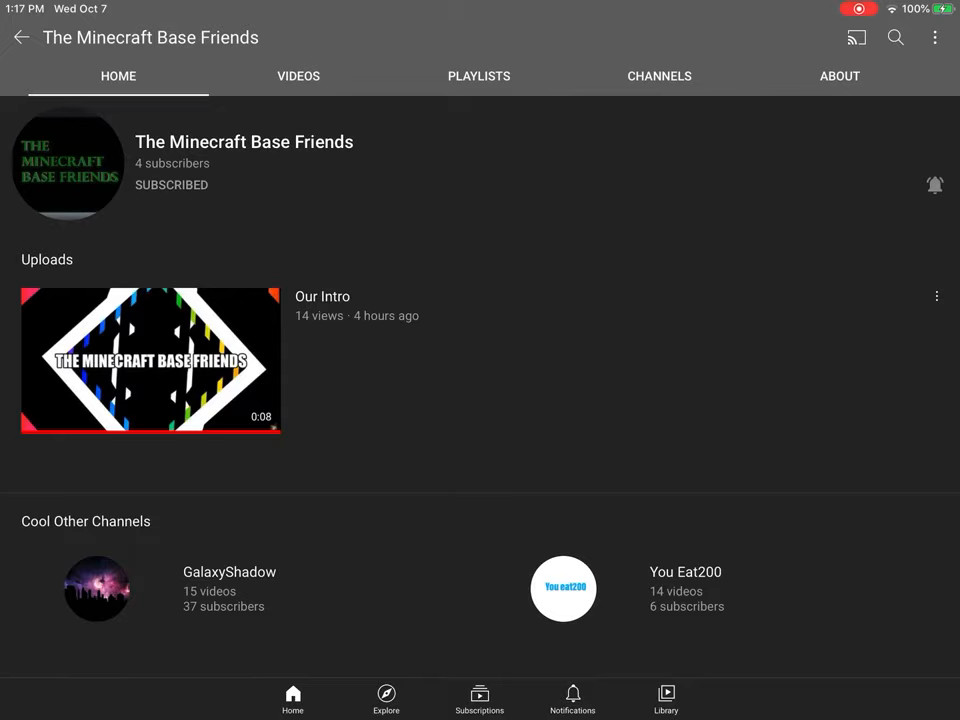
pyautogui.click(298, 76)
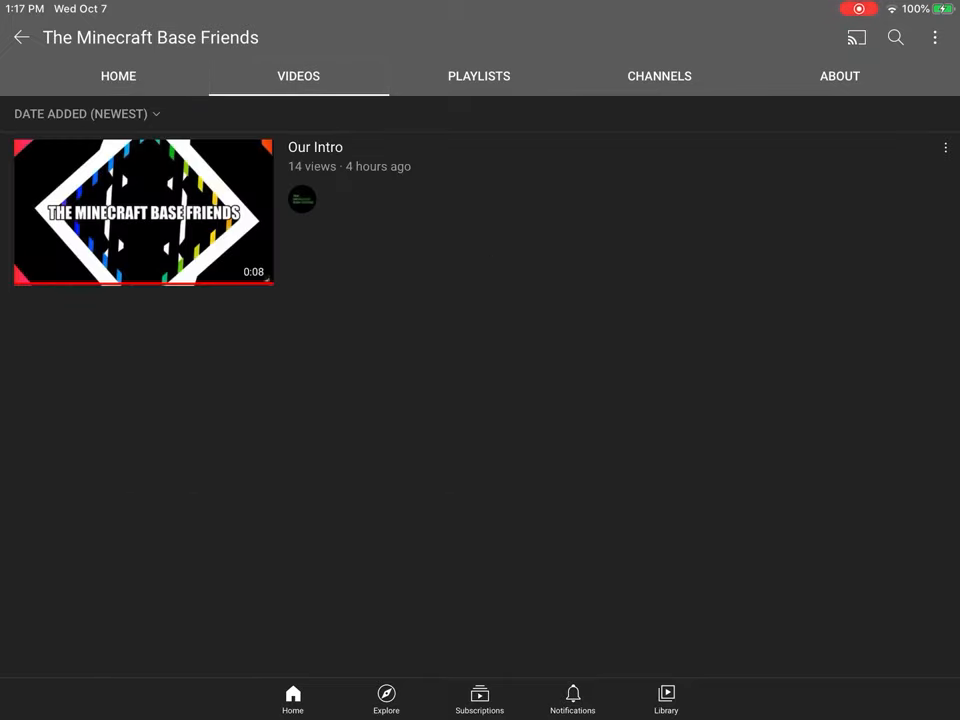